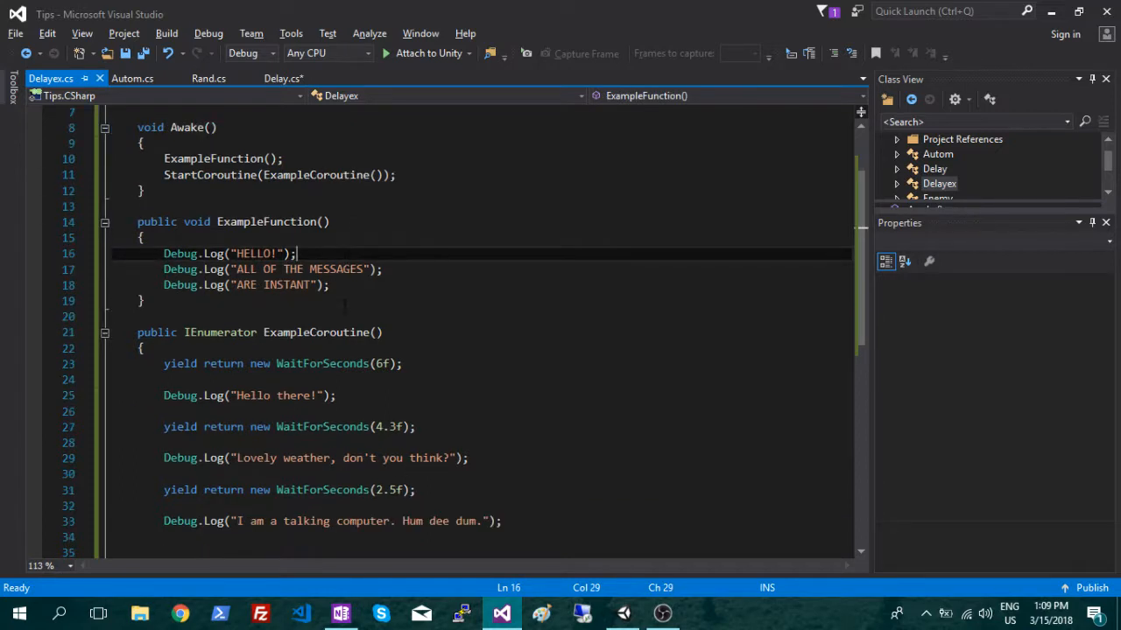
# Review the instant log calls, the 4.3 and 2.5 second delays, and the StartCoroutine call.
pyautogui.click(175, 302)
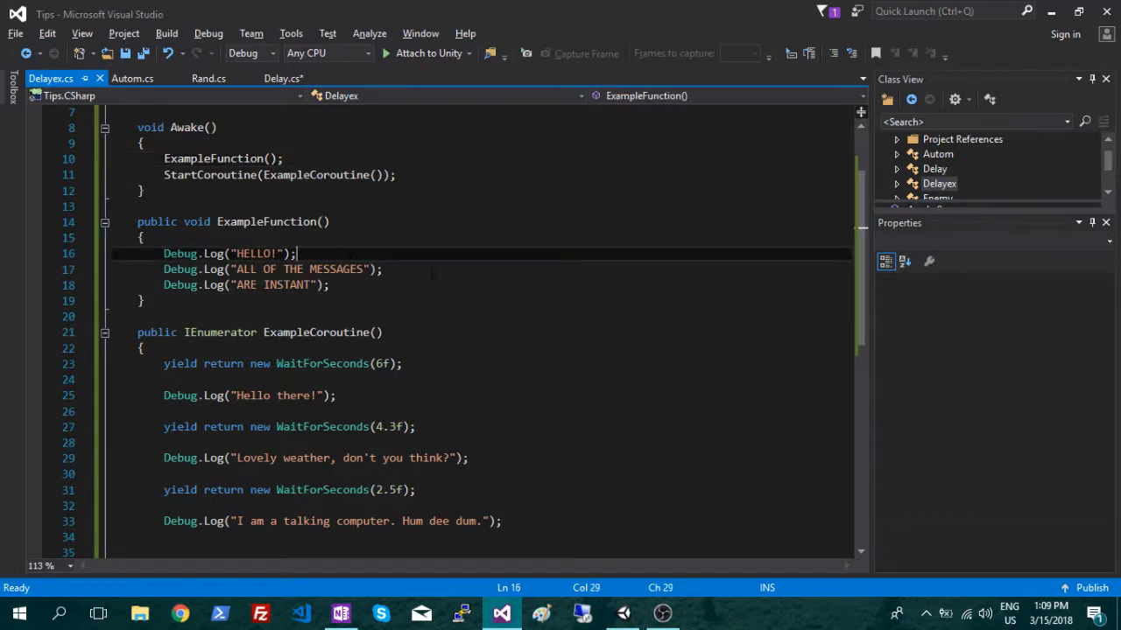
pyautogui.click(333, 284)
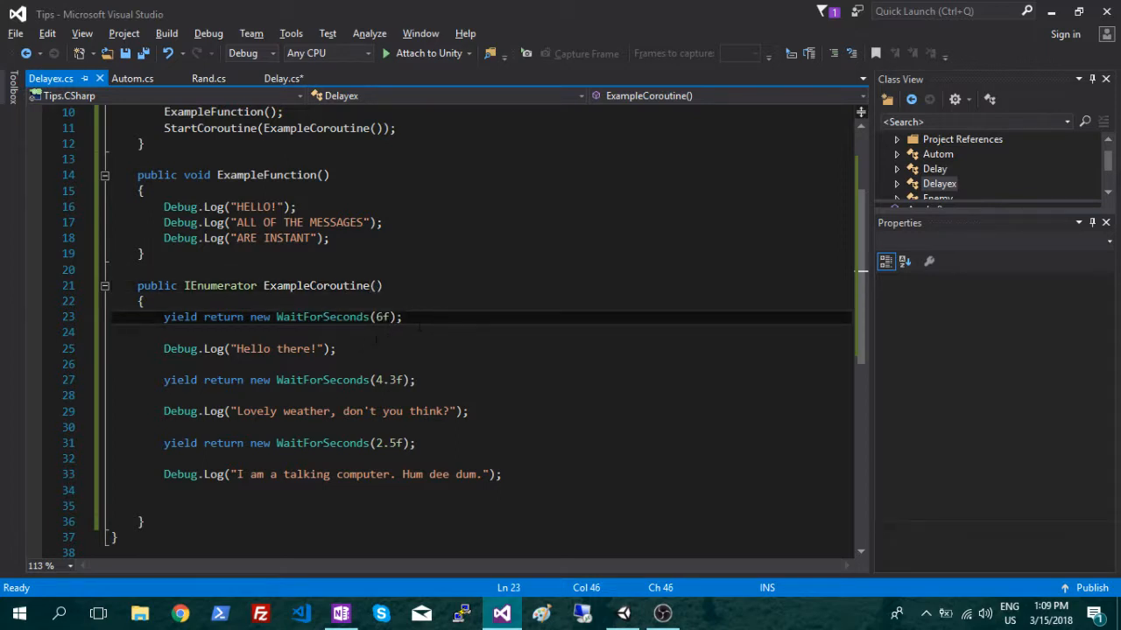
pyautogui.click(272, 349)
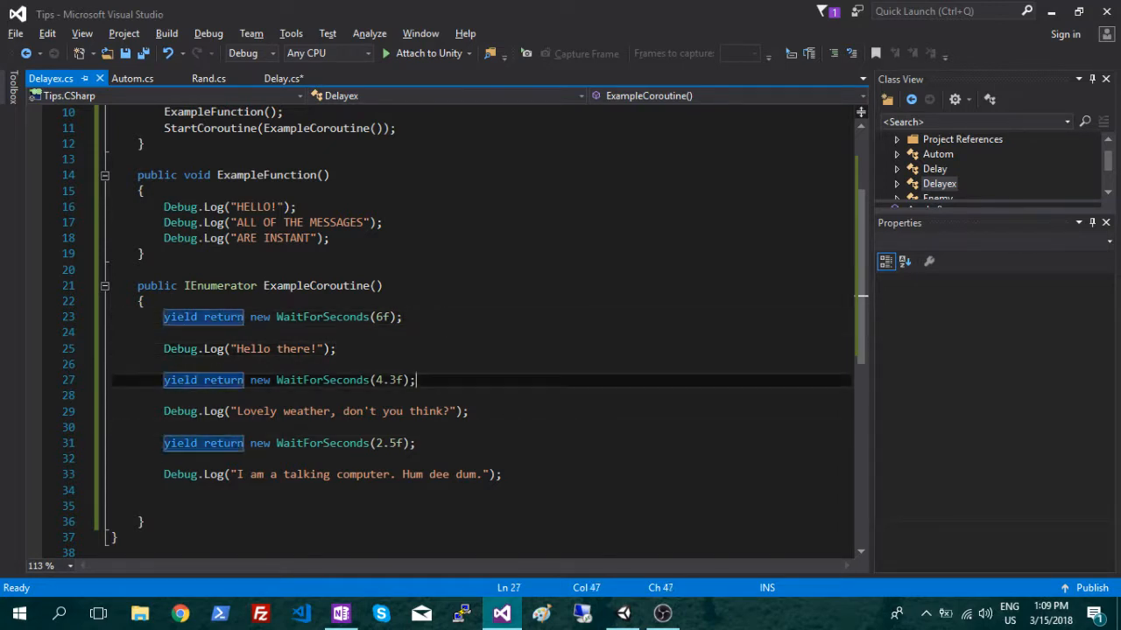
pyautogui.click(418, 443)
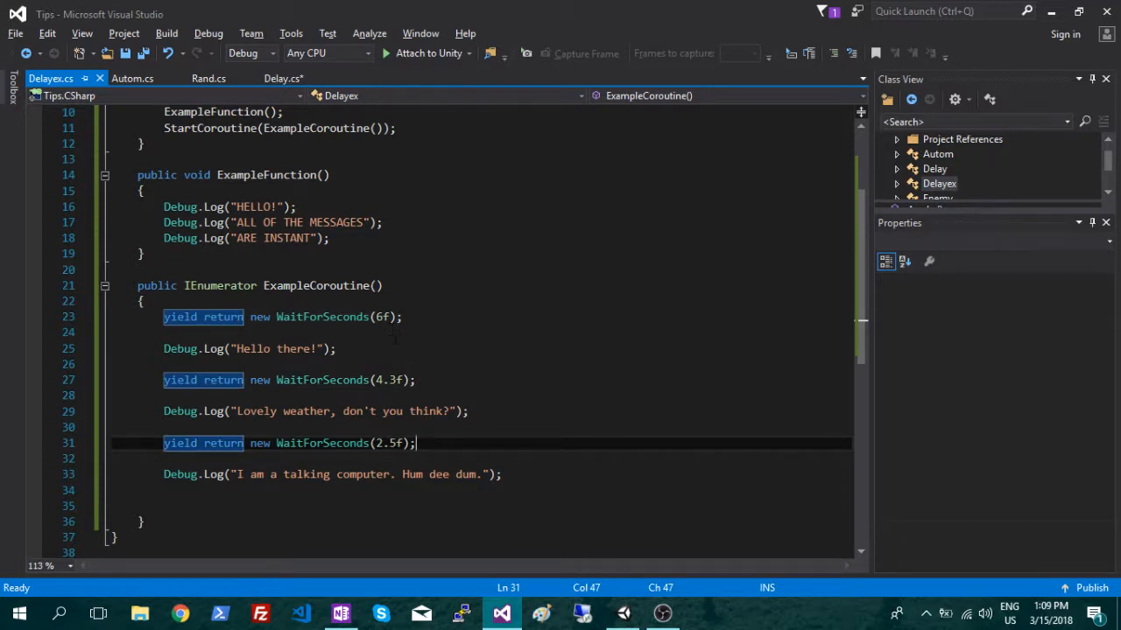
pyautogui.scroll(3)
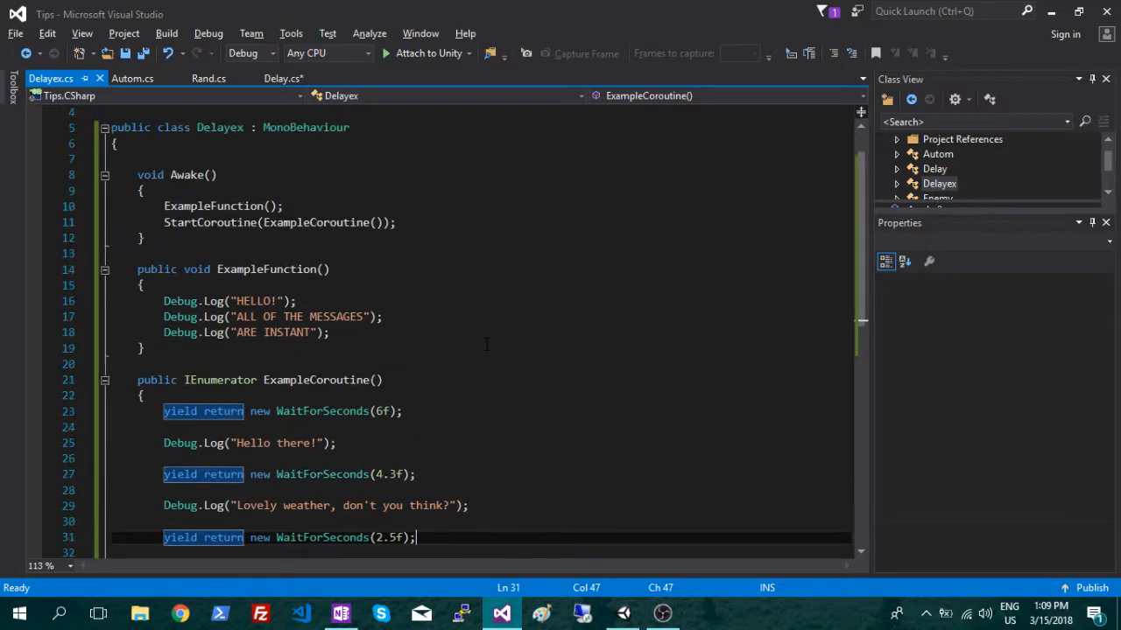
pyautogui.scroll(3)
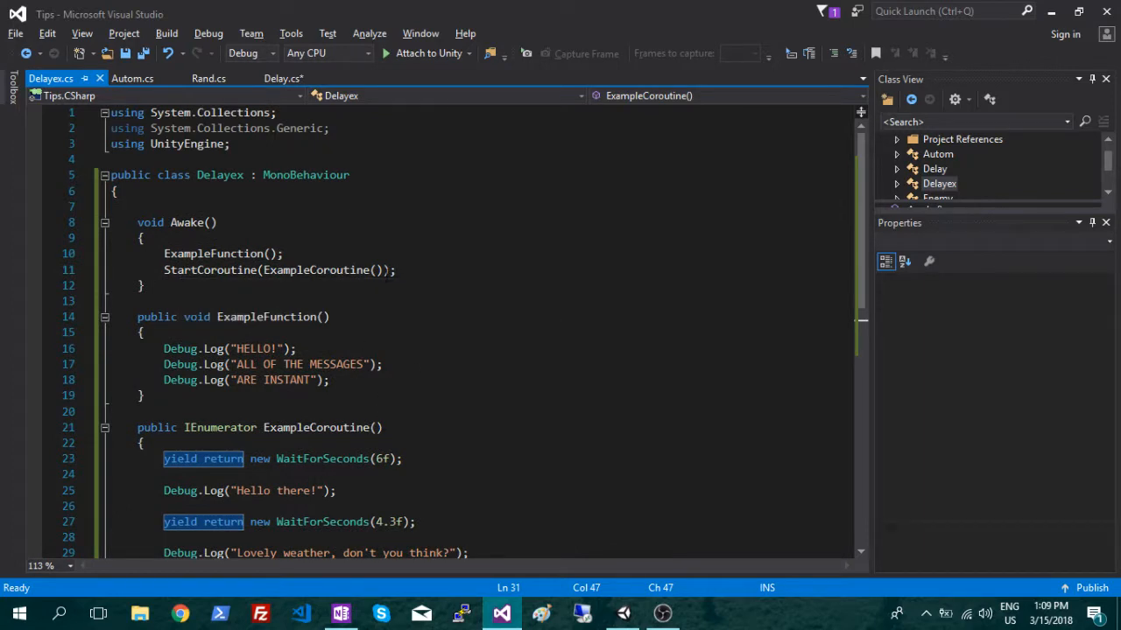
pyautogui.click(399, 269)
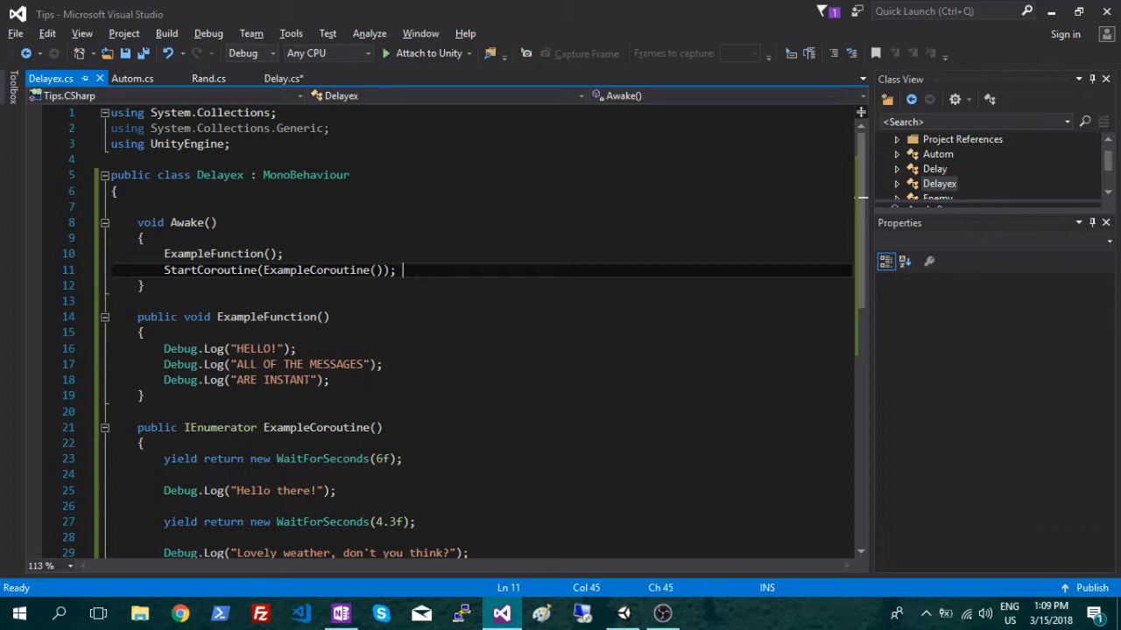
pyautogui.moveTo(625, 613)
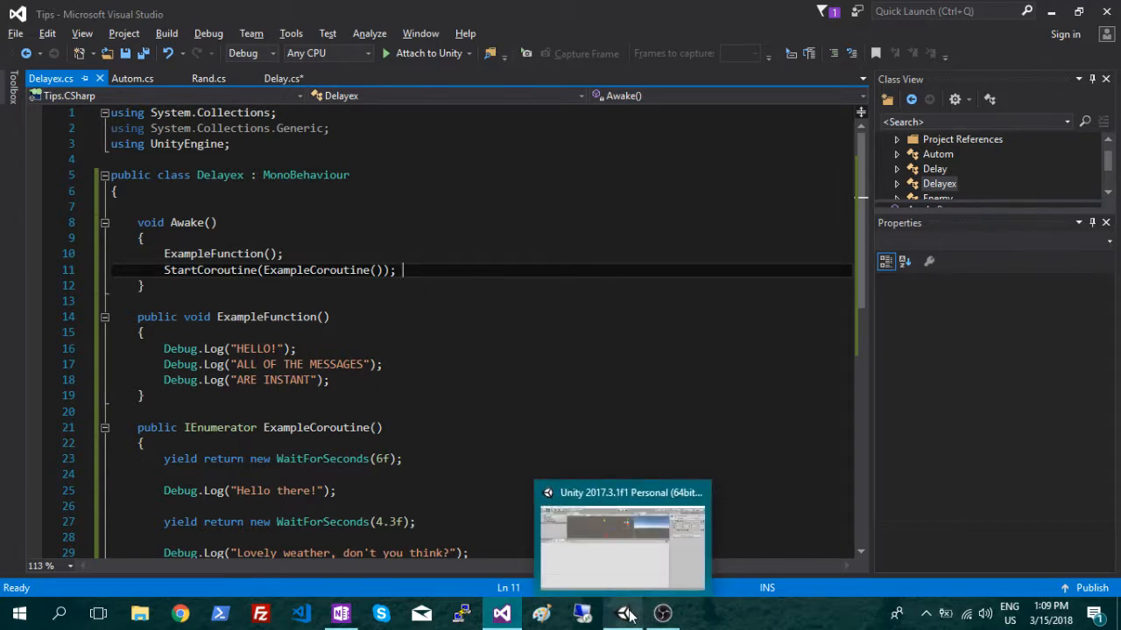
# Run the scene in Unity so the console logs all six messages, then stop play mode.
pyautogui.click(621, 536)
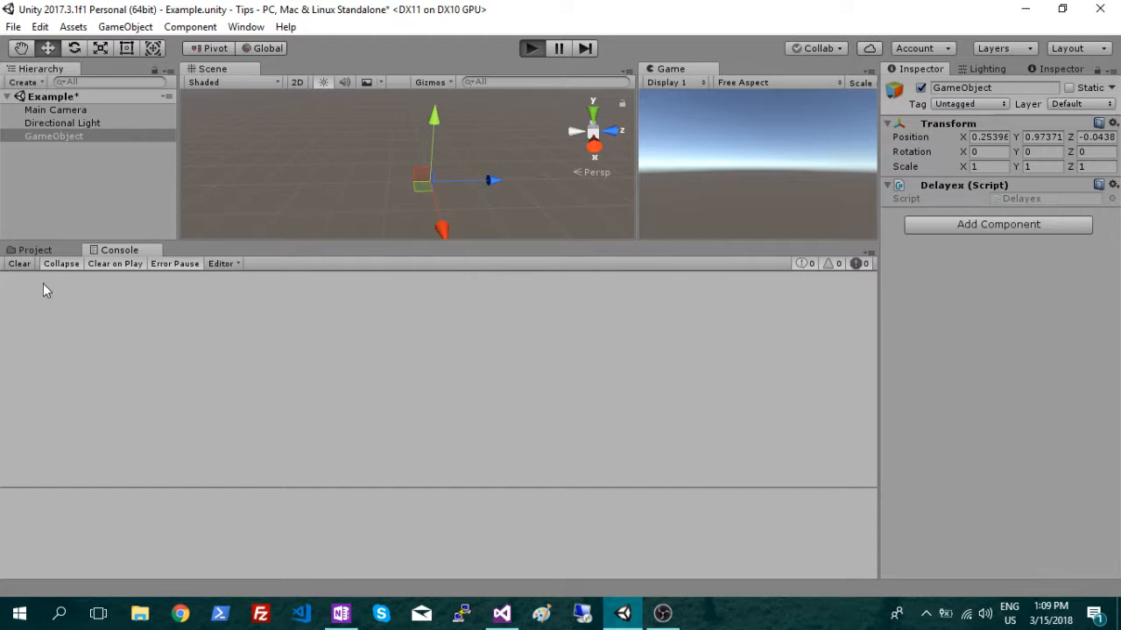
pyautogui.moveTo(49, 350)
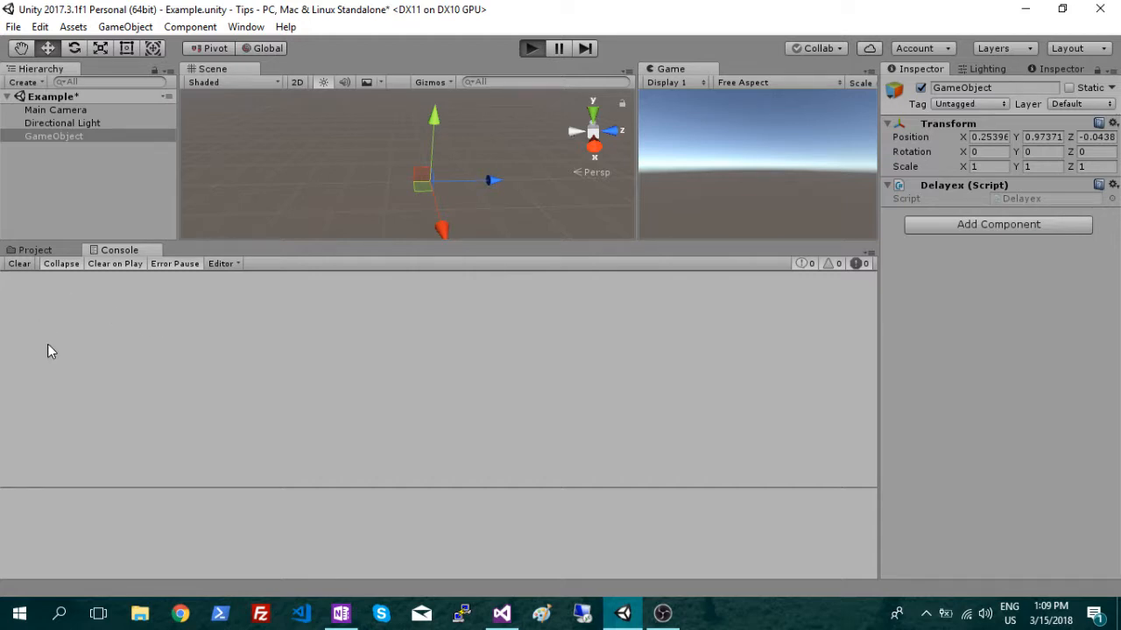
pyautogui.click(532, 49)
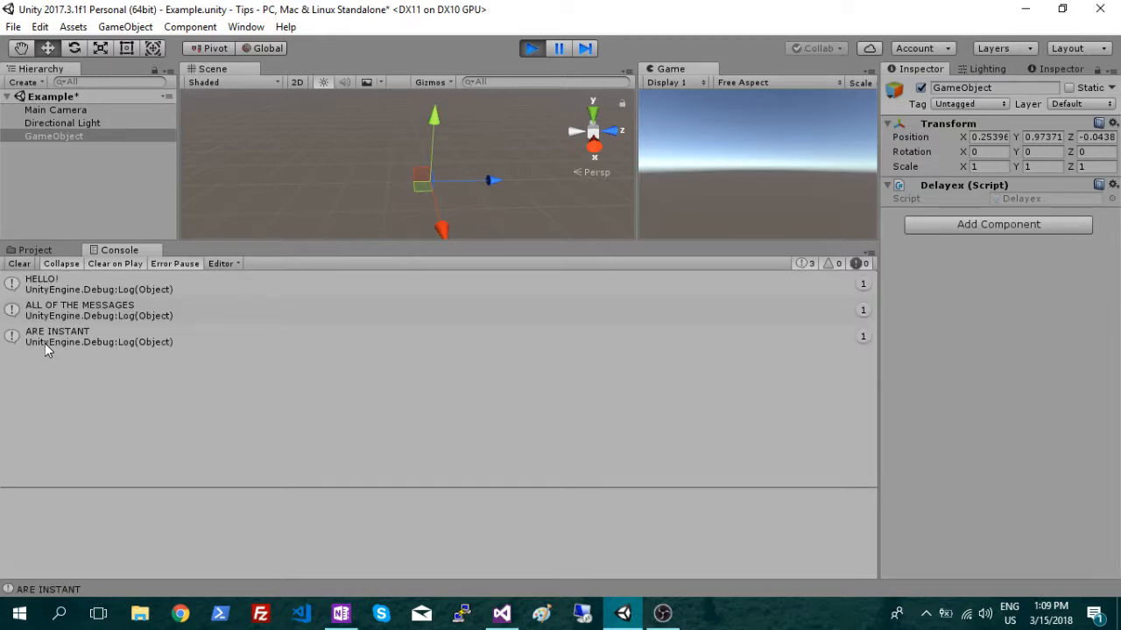
pyautogui.moveTo(119, 337)
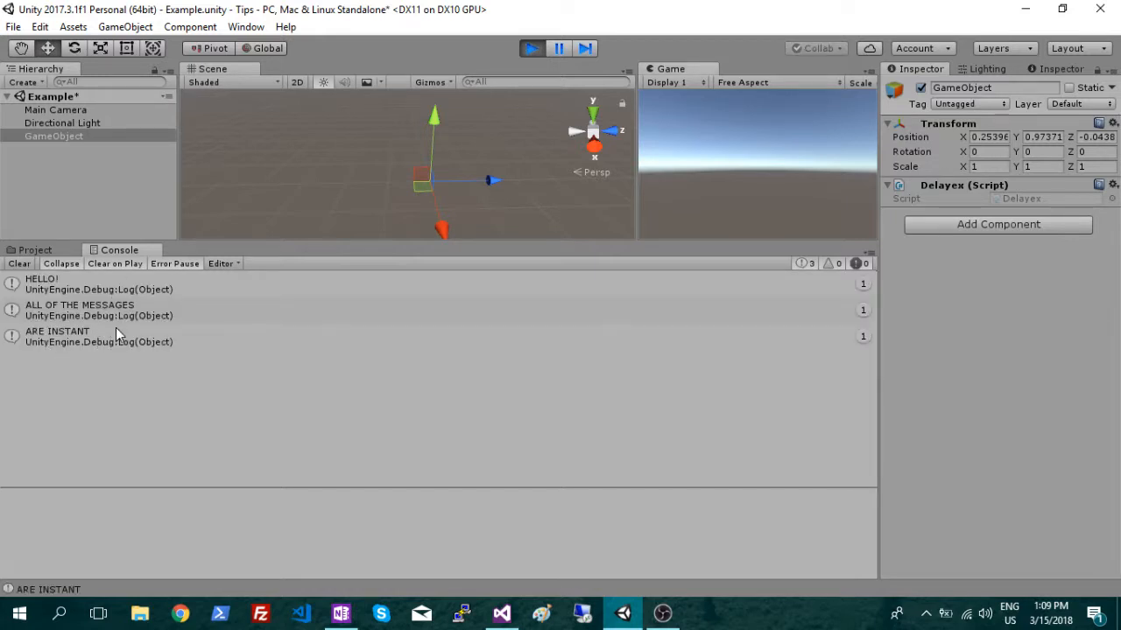
pyautogui.moveTo(98, 372)
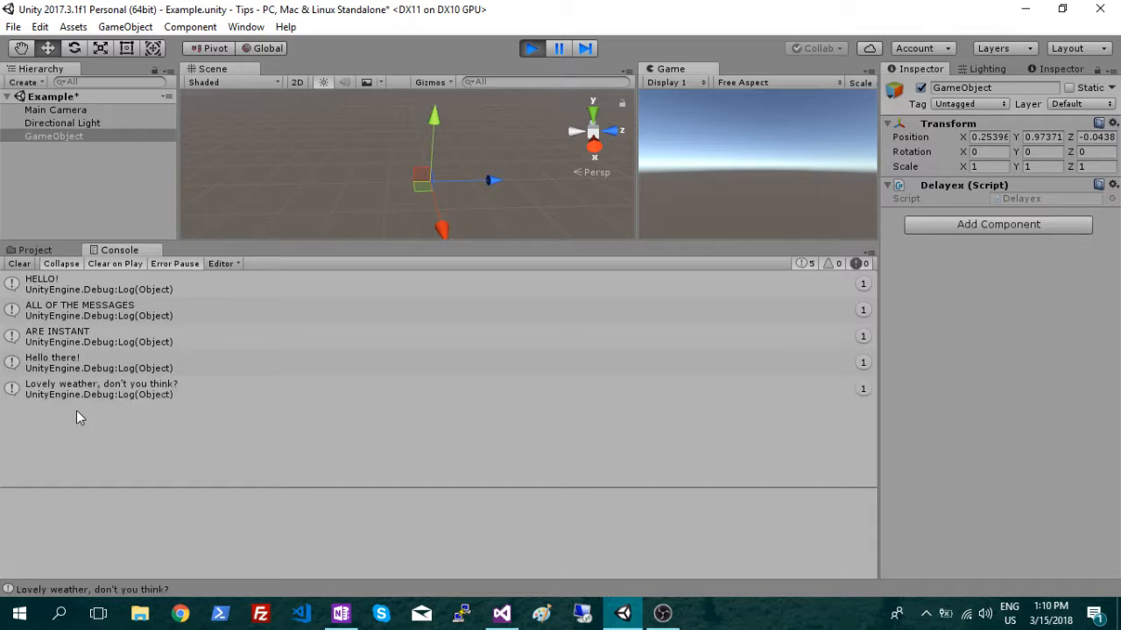
pyautogui.moveTo(98, 417)
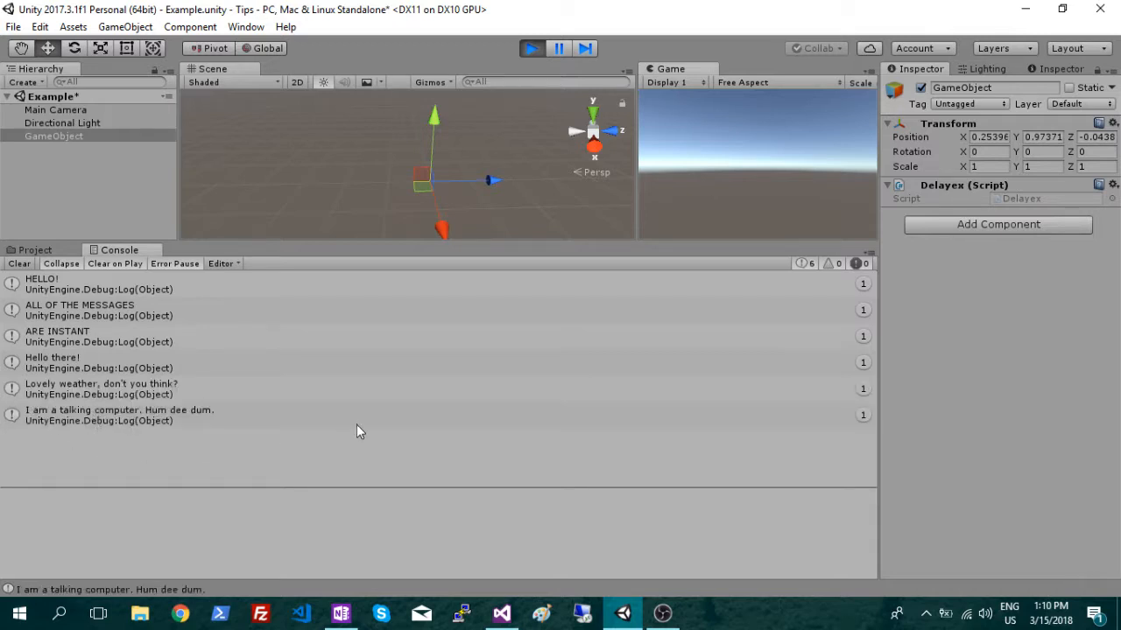
pyautogui.click(532, 49)
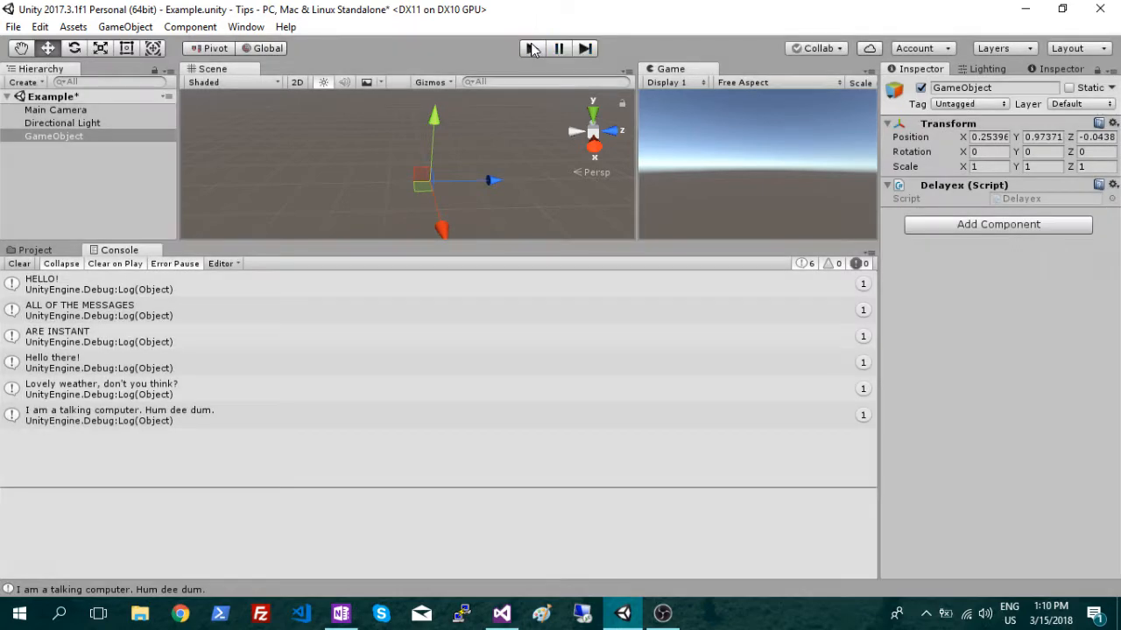
pyautogui.click(532, 49)
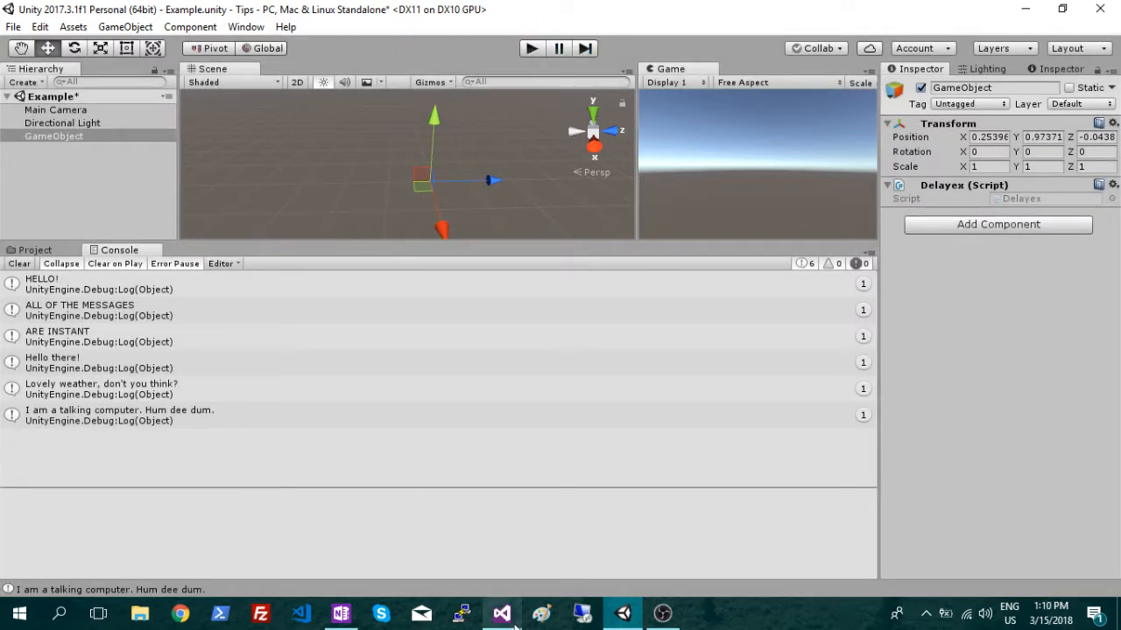
# Return to Delay.cs and review Method 1's coroutine and the StopAllCoroutines call in Awake.
pyautogui.click(501, 613)
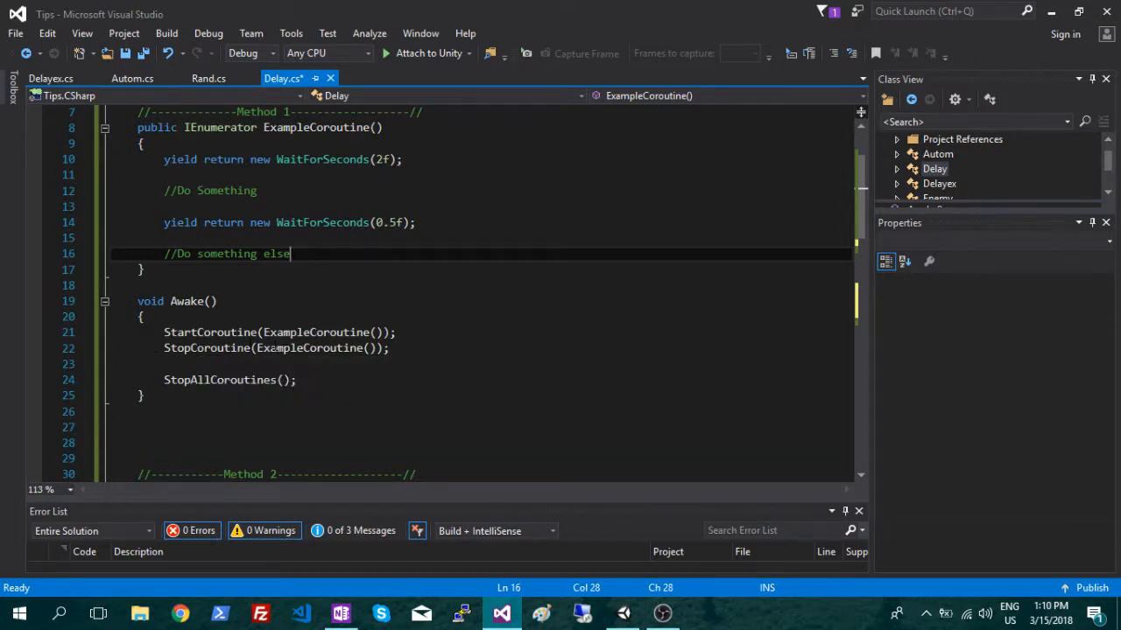
pyautogui.click(396, 332)
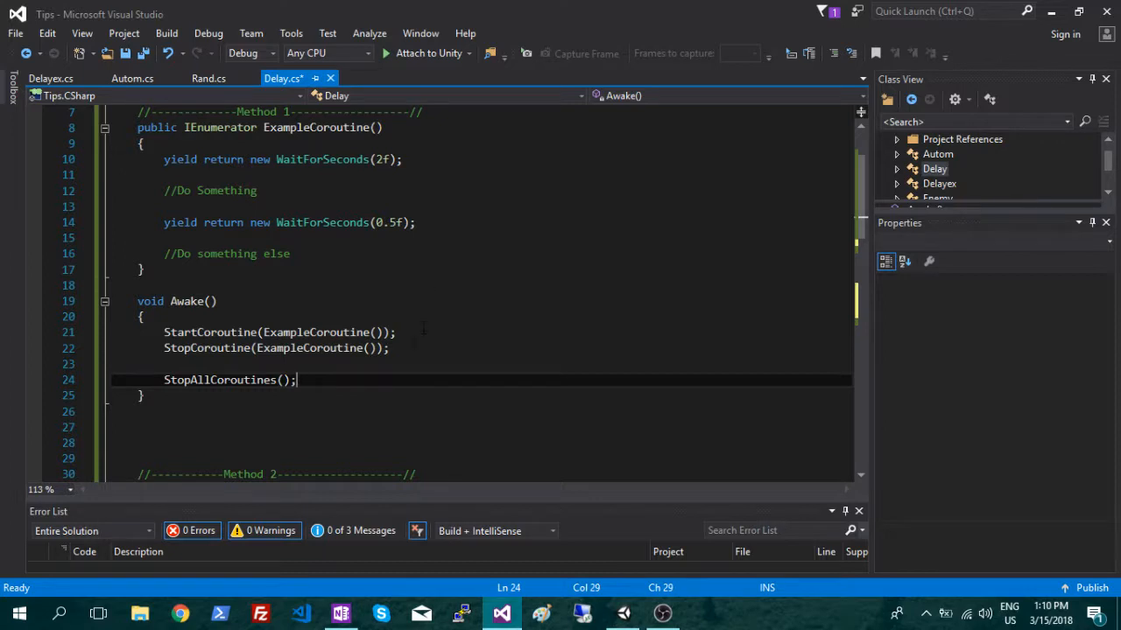
pyautogui.click(388, 346)
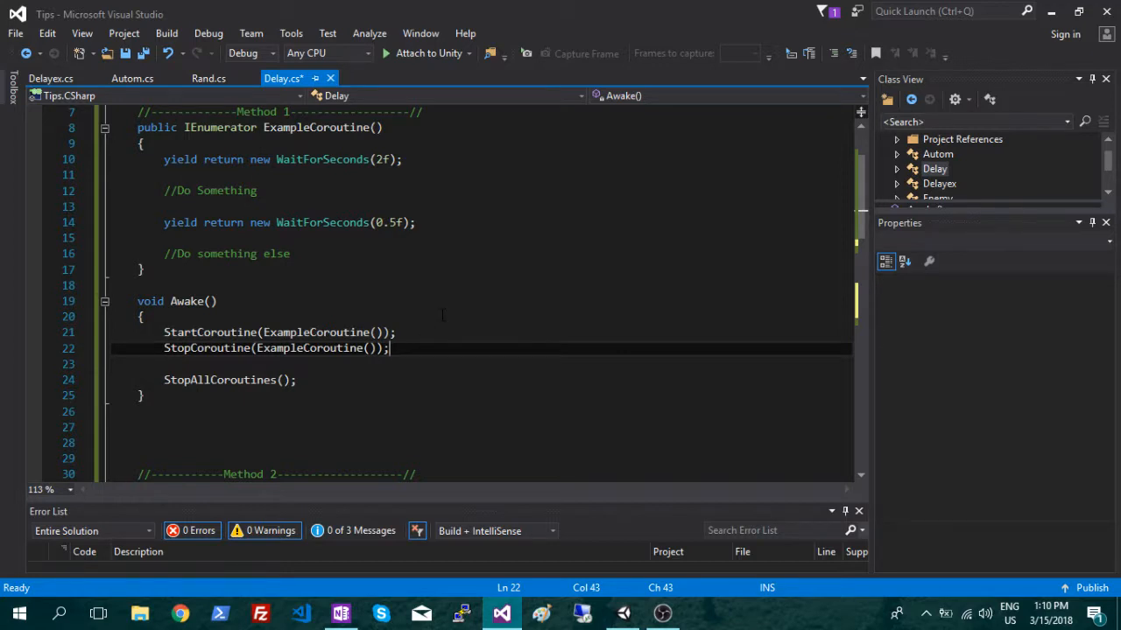
pyautogui.scroll(-3)
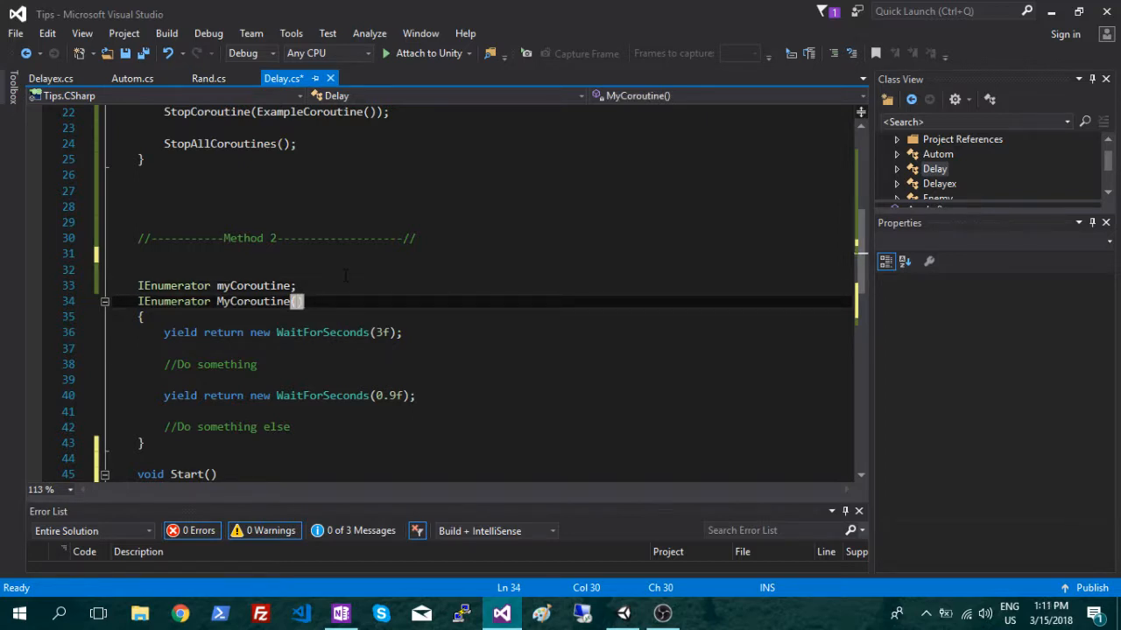
pyautogui.scroll(-3)
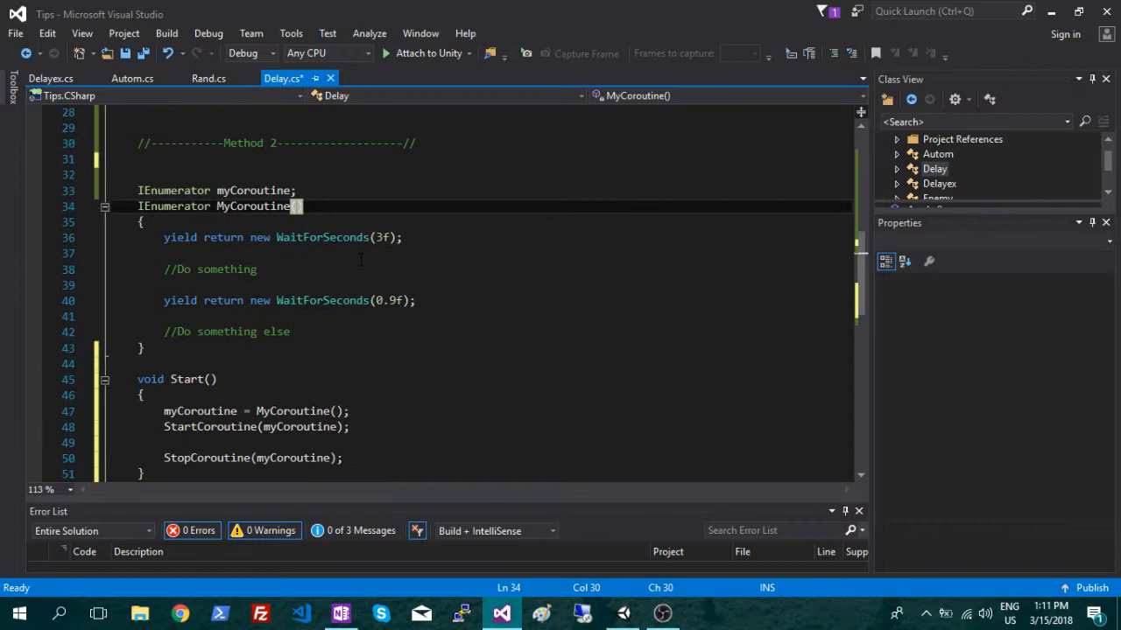
pyautogui.scroll(-3)
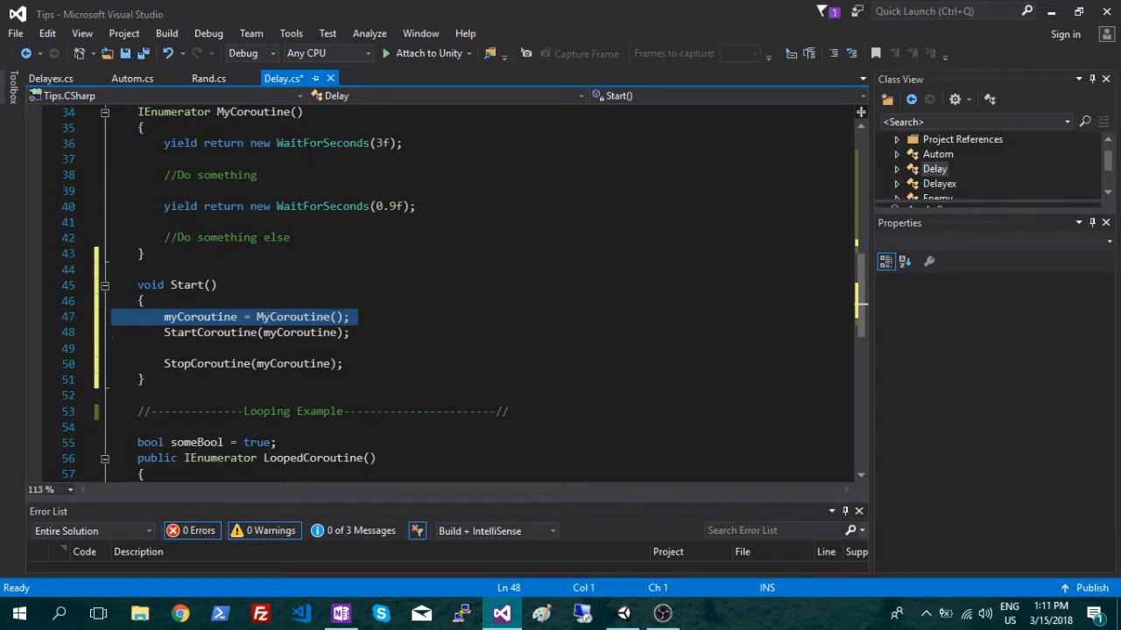
pyautogui.click(296, 112)
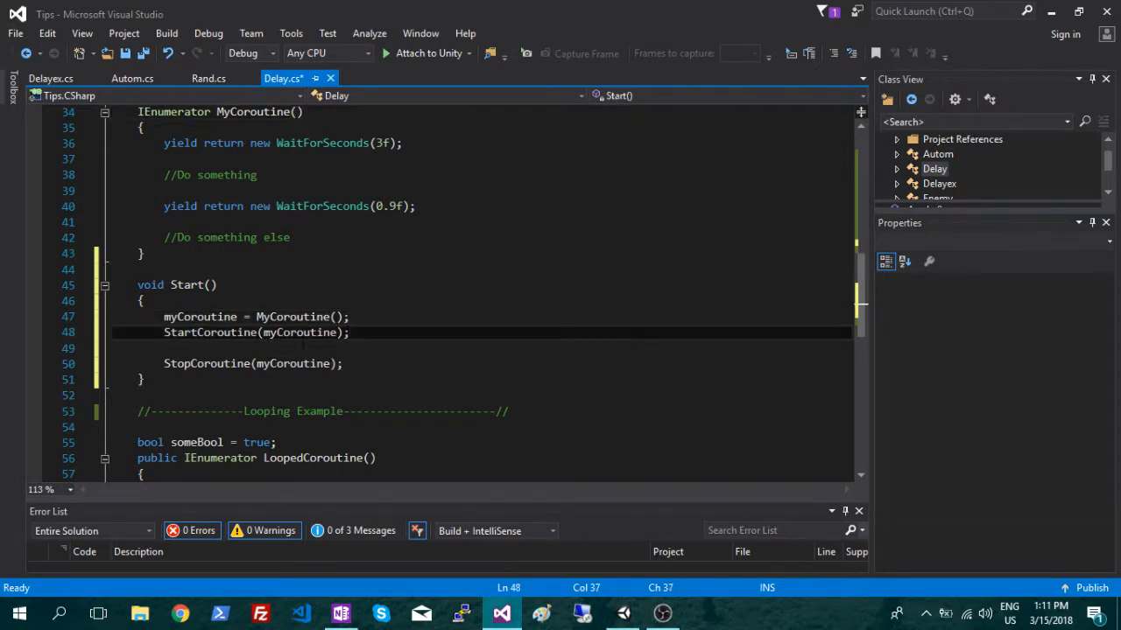
pyautogui.scroll(-3)
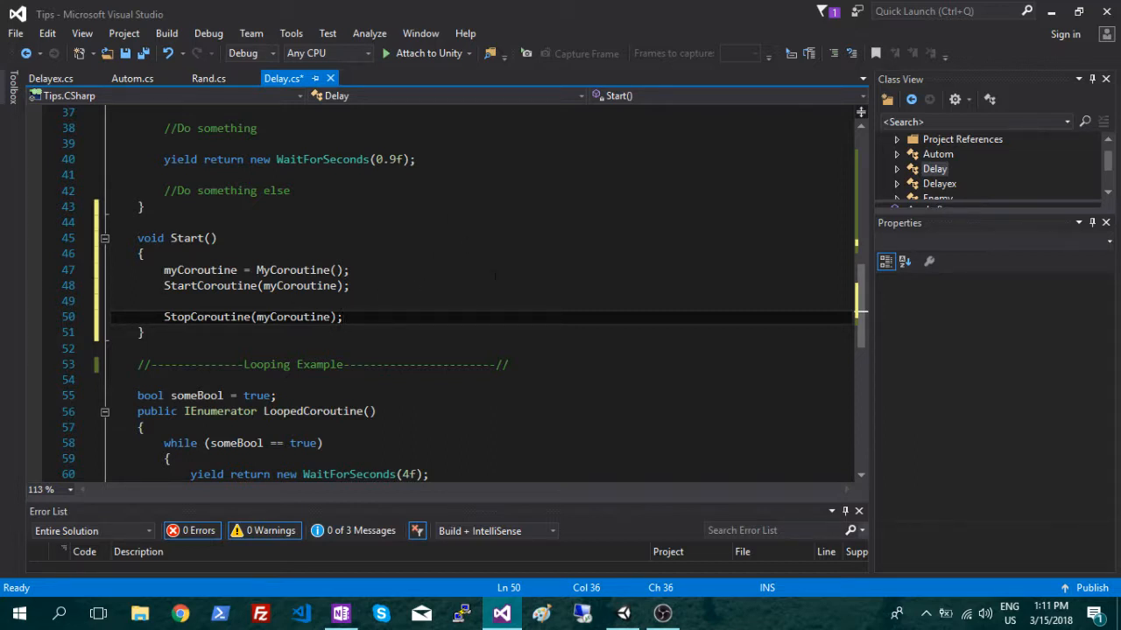
pyautogui.scroll(-3)
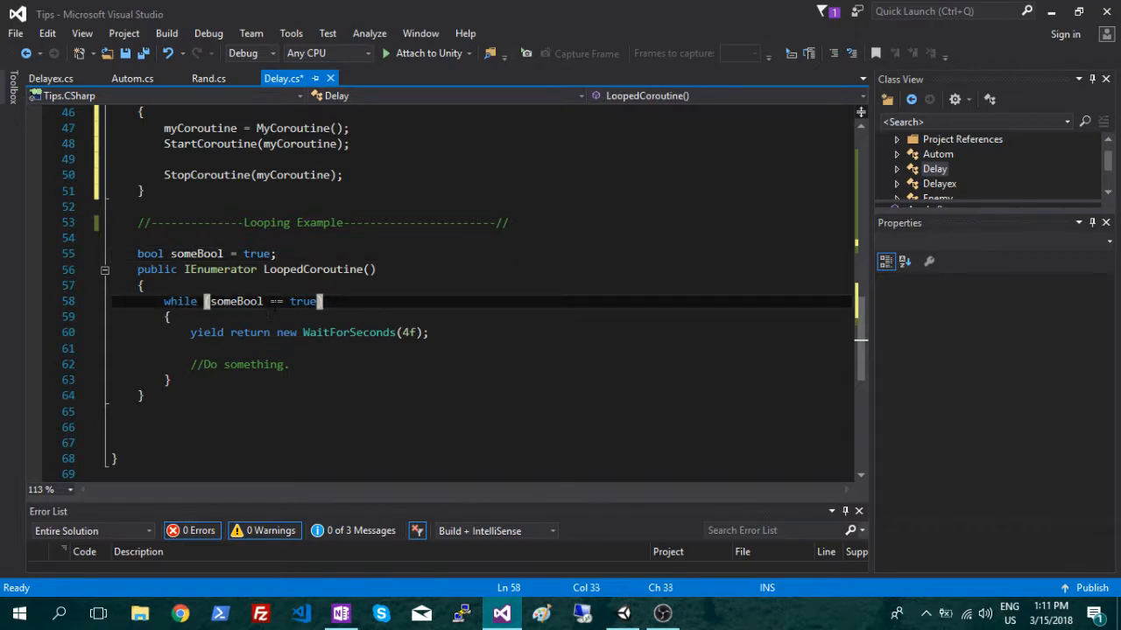
pyautogui.click(279, 254)
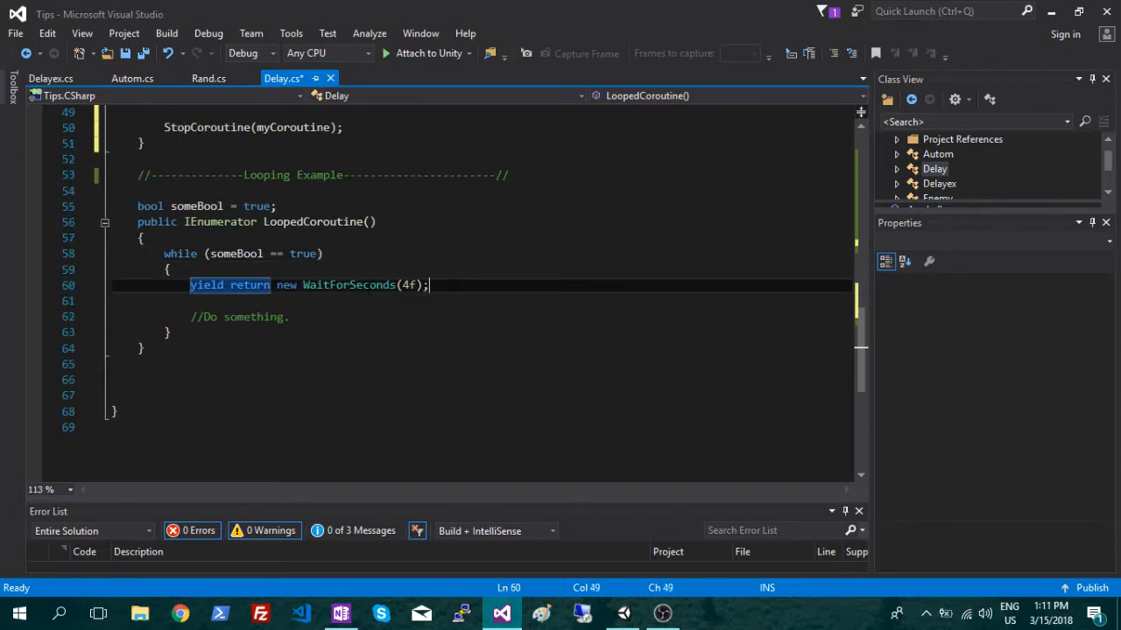
pyautogui.click(296, 315)
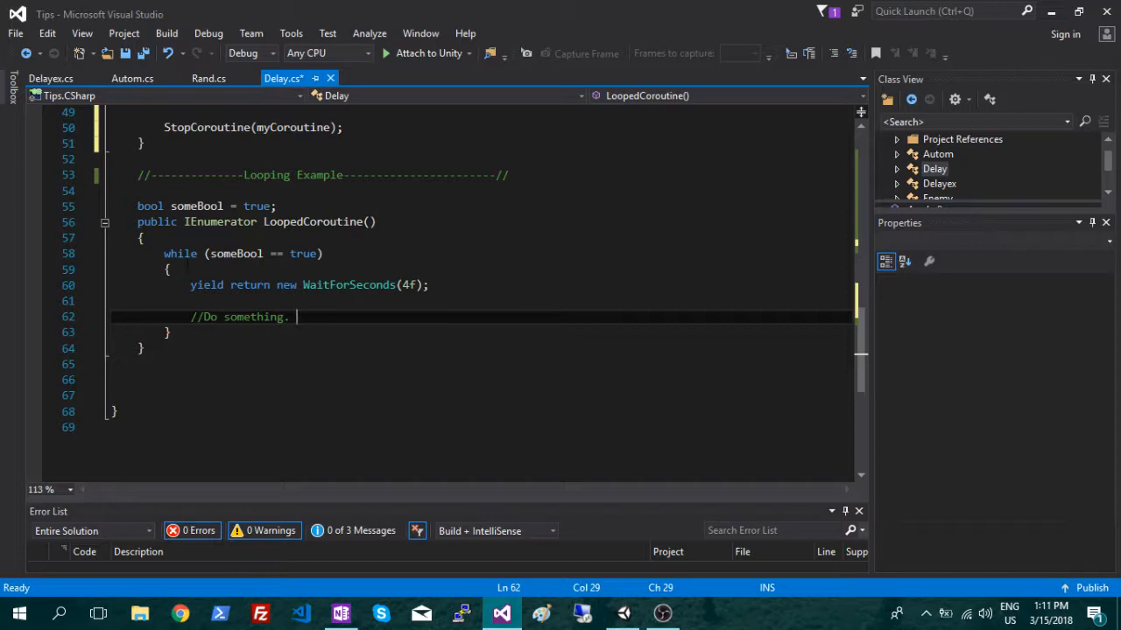
pyautogui.click(168, 270)
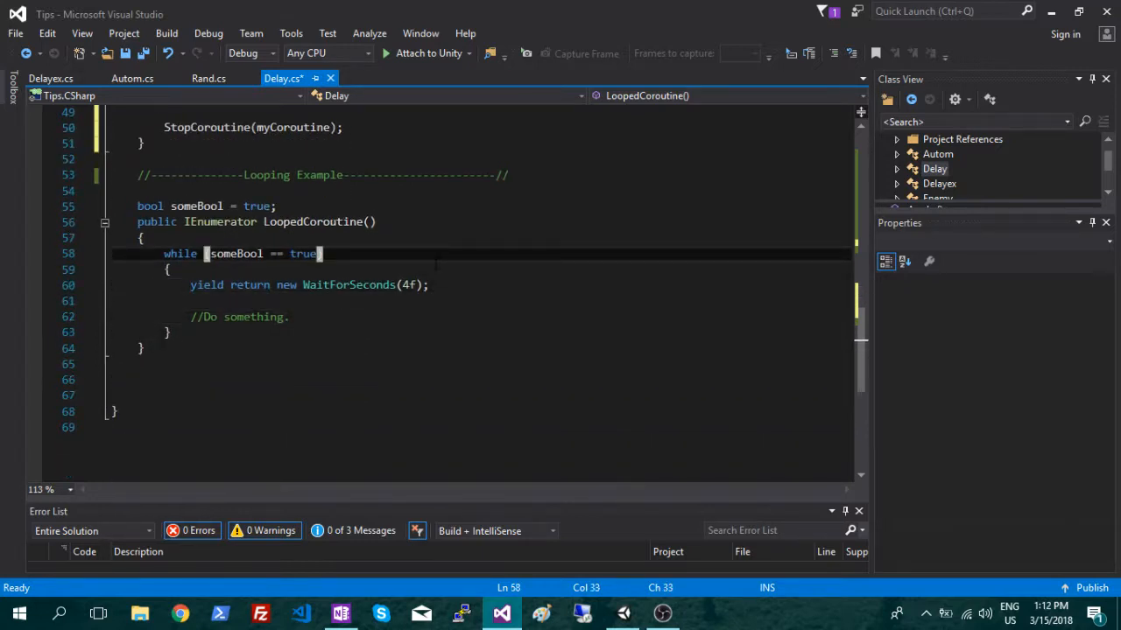
pyautogui.click(140, 238)
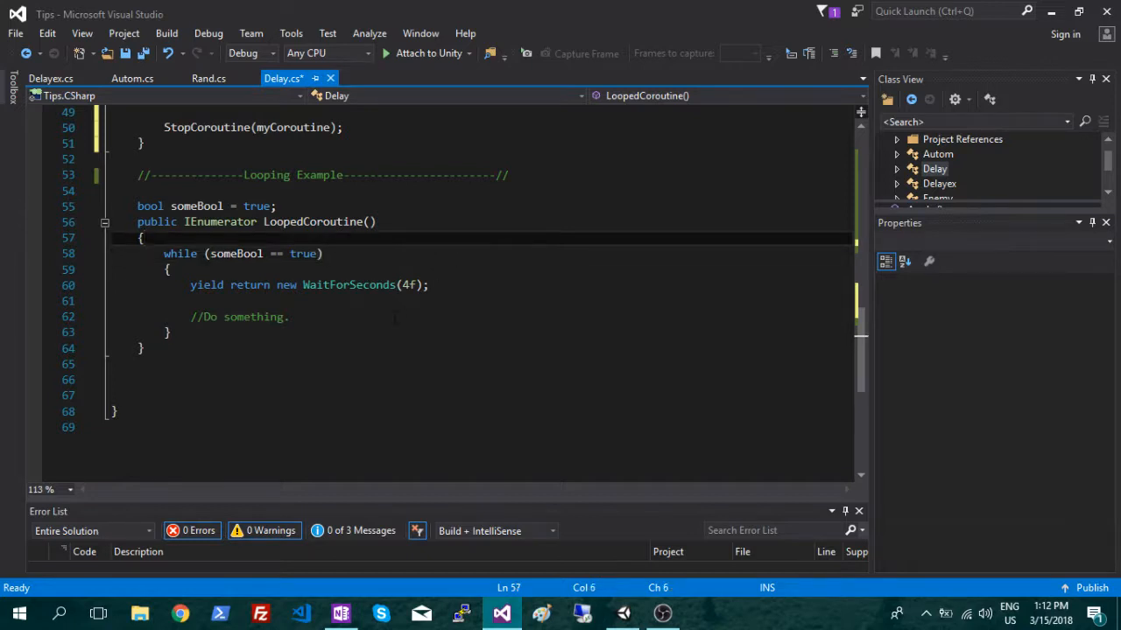